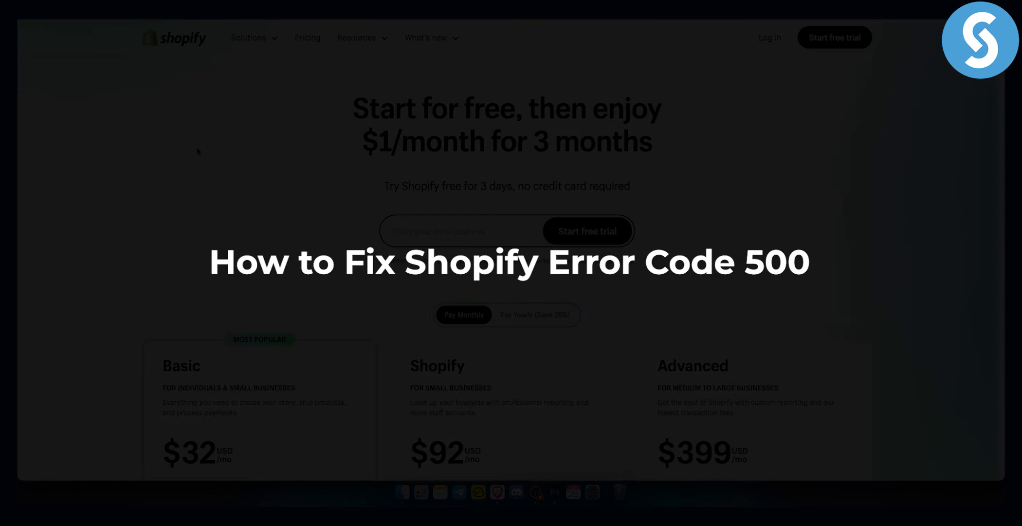
mouse_move(213, 181)
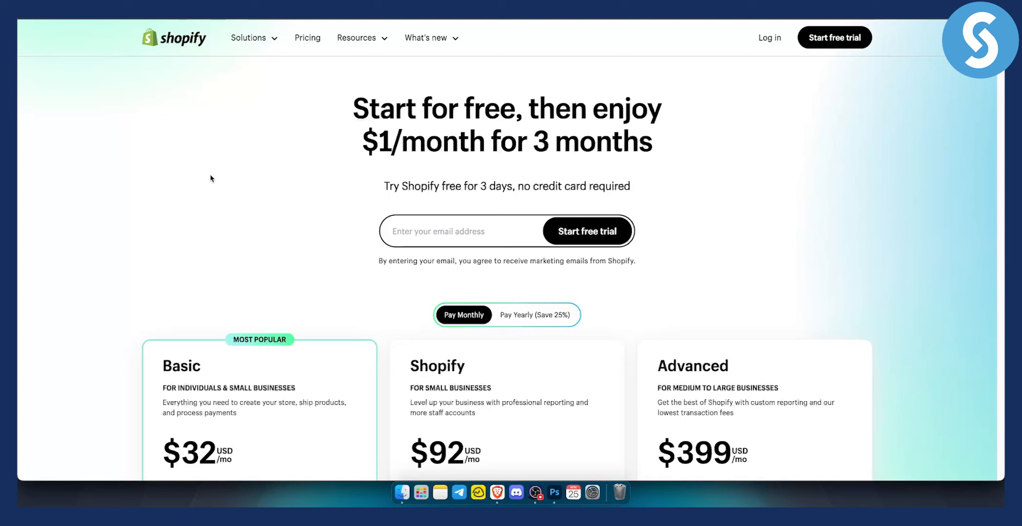
mouse_move(208, 175)
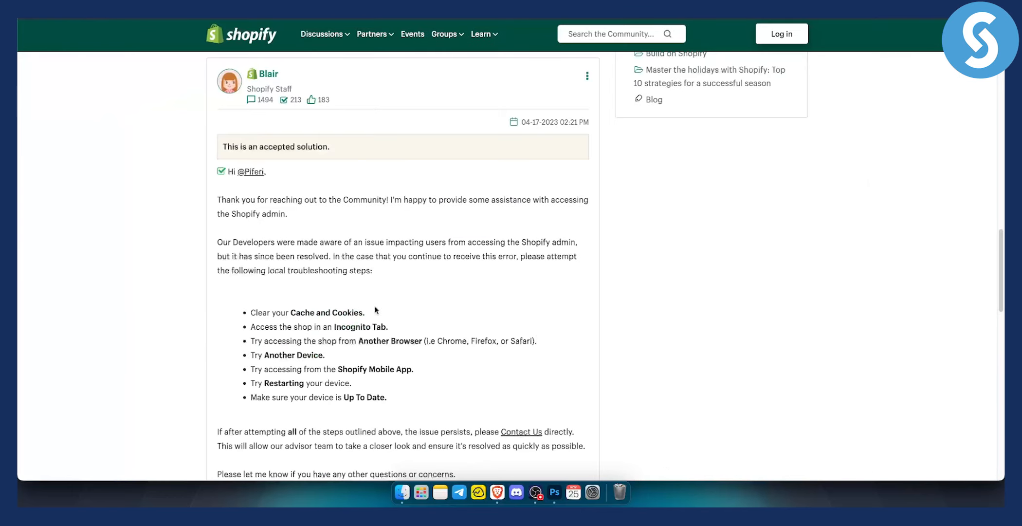
scroll(down, 3)
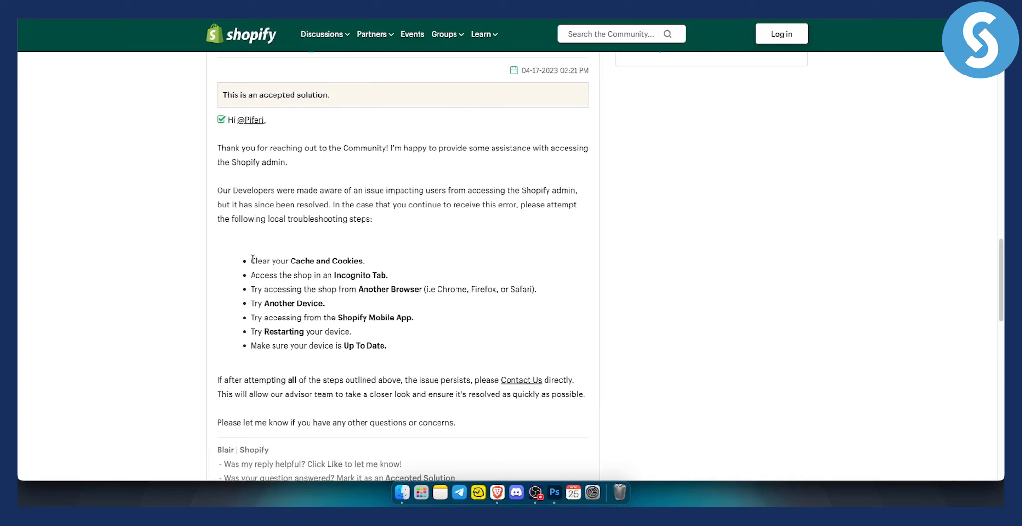
triple_click(306, 259)
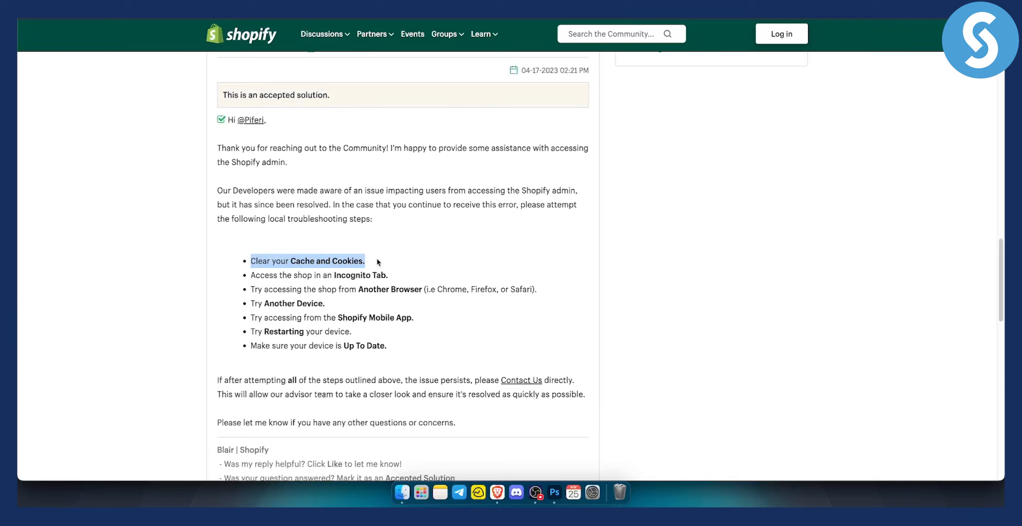
mouse_move(372, 251)
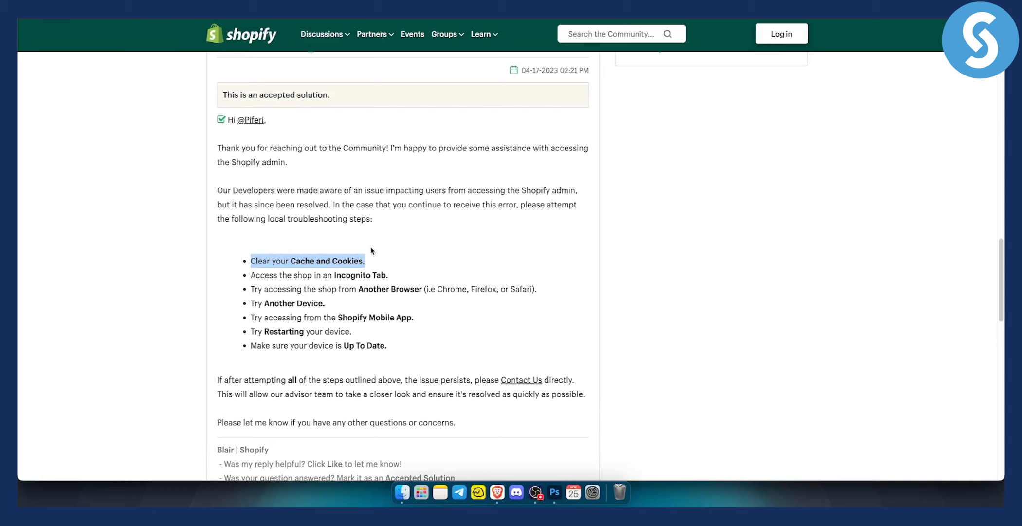
mouse_move(312, 278)
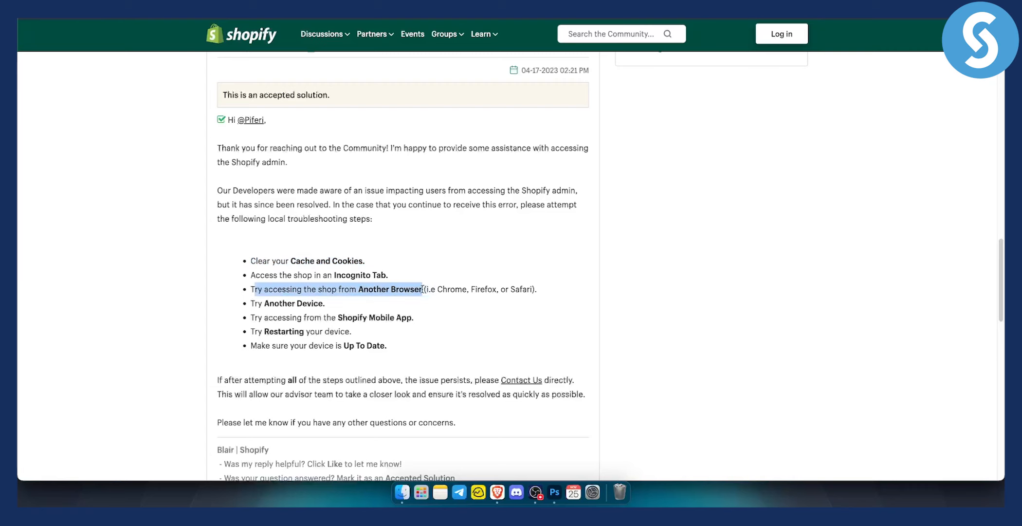
click(482, 293)
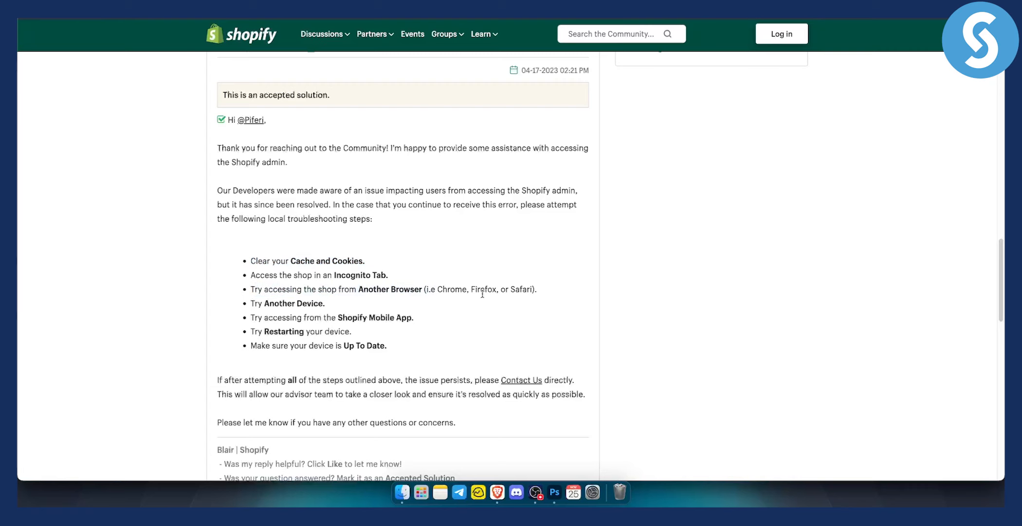
mouse_move(514, 298)
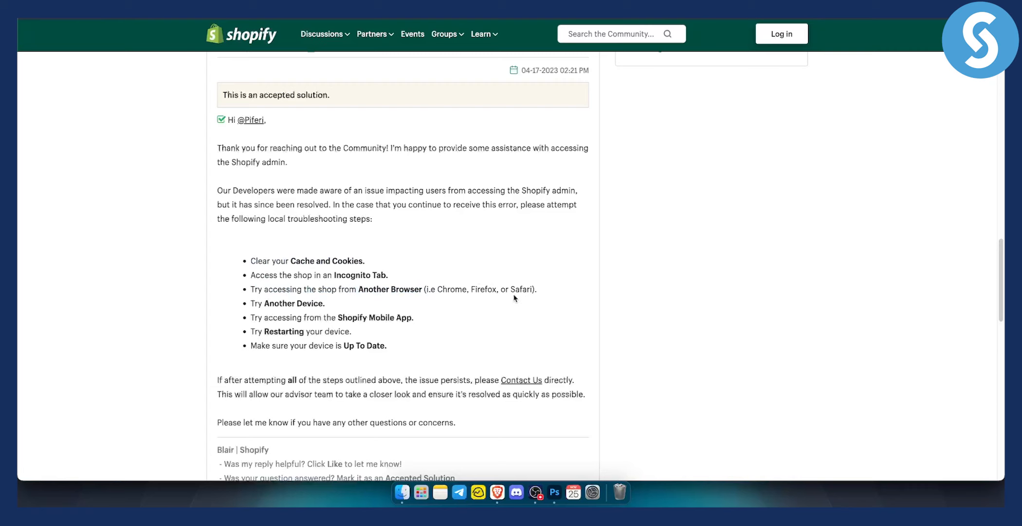
mouse_move(332, 302)
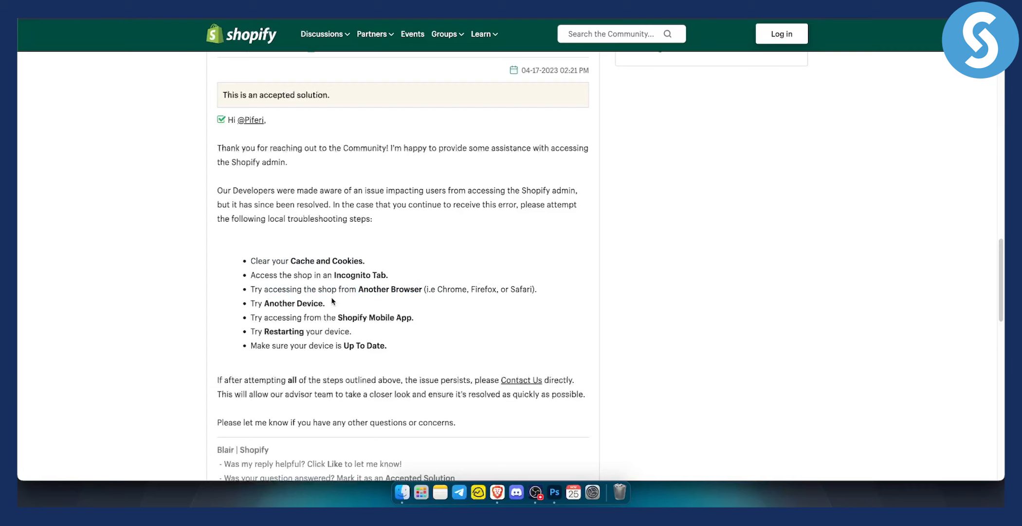
mouse_move(319, 300)
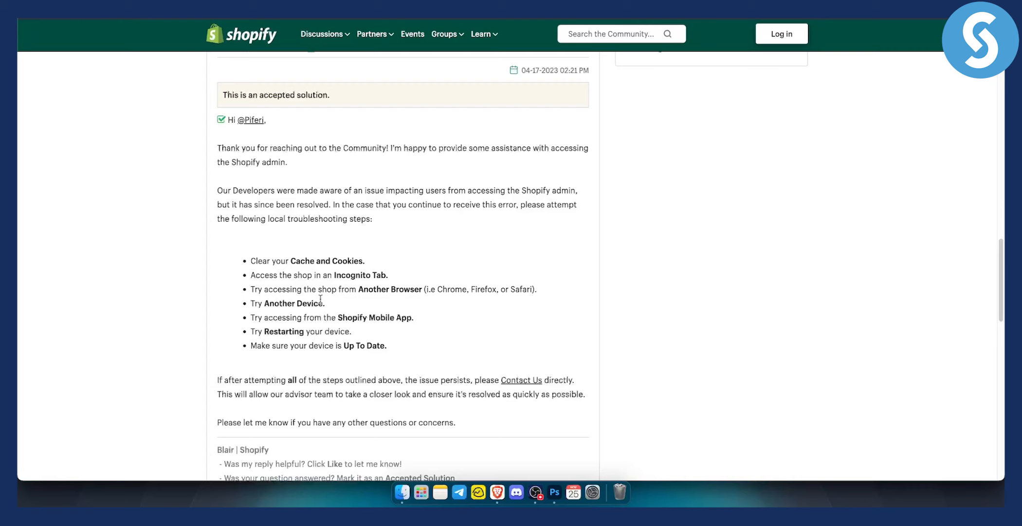
double_click(291, 303)
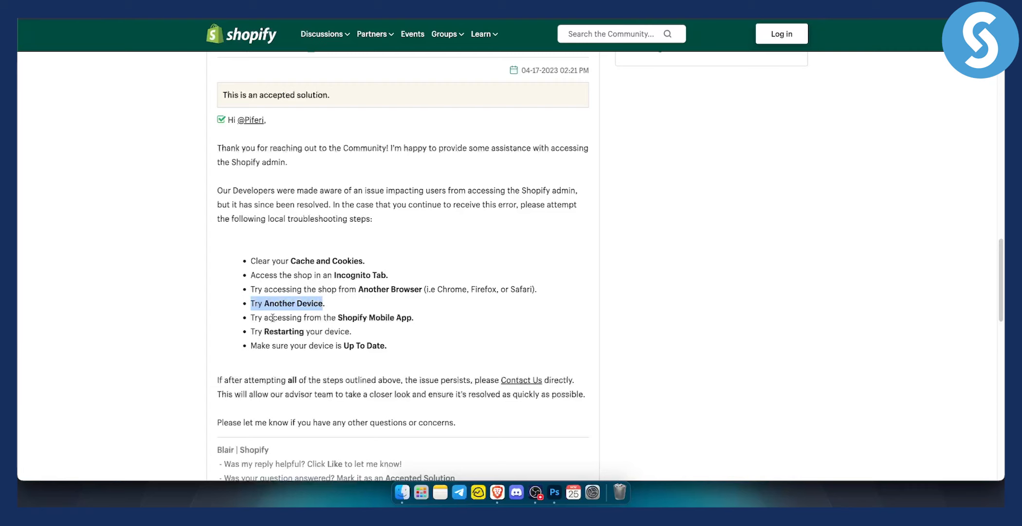
mouse_move(419, 329)
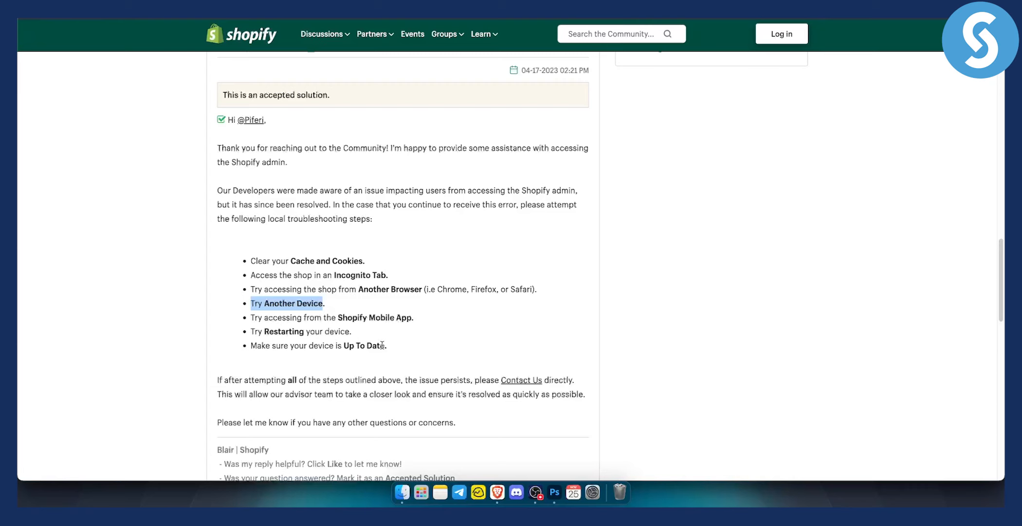
drag(250, 274, 386, 345)
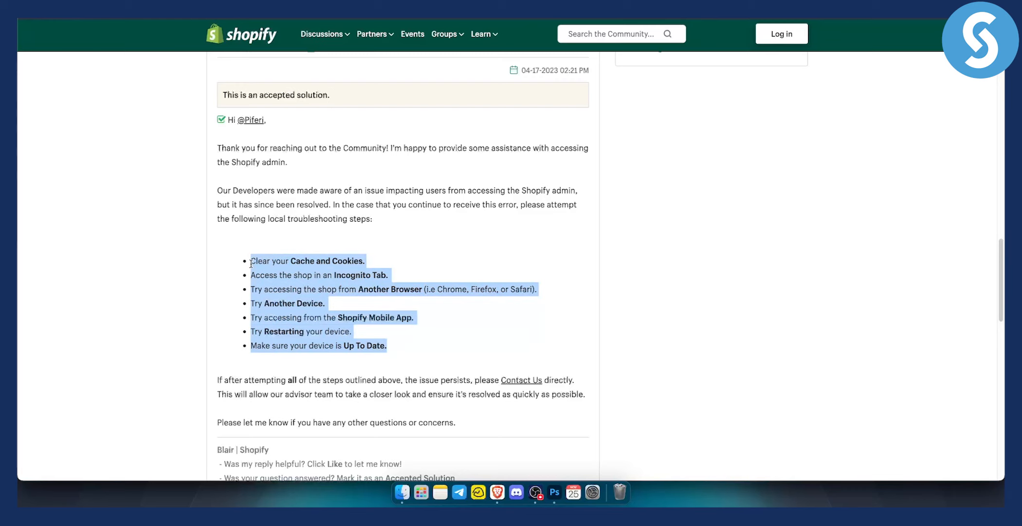
mouse_move(423, 318)
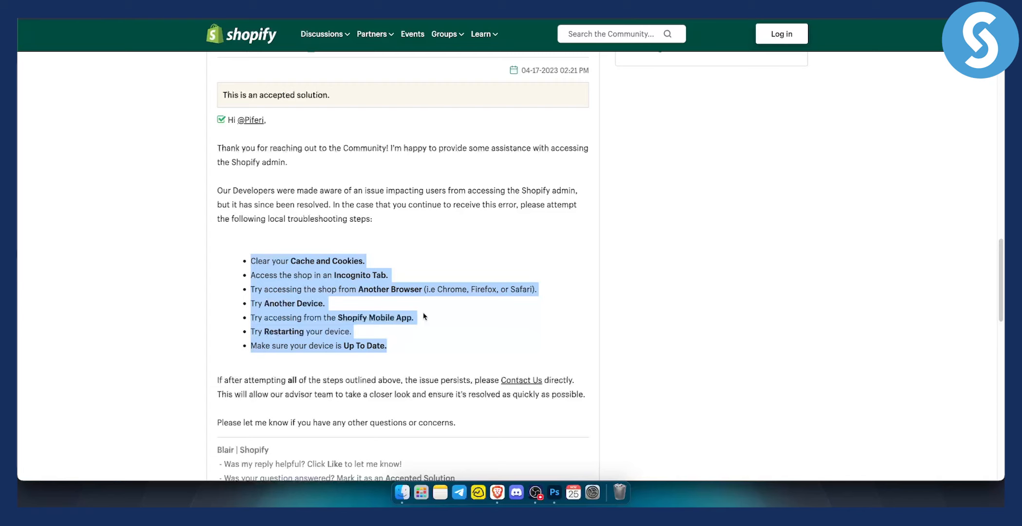
mouse_move(427, 271)
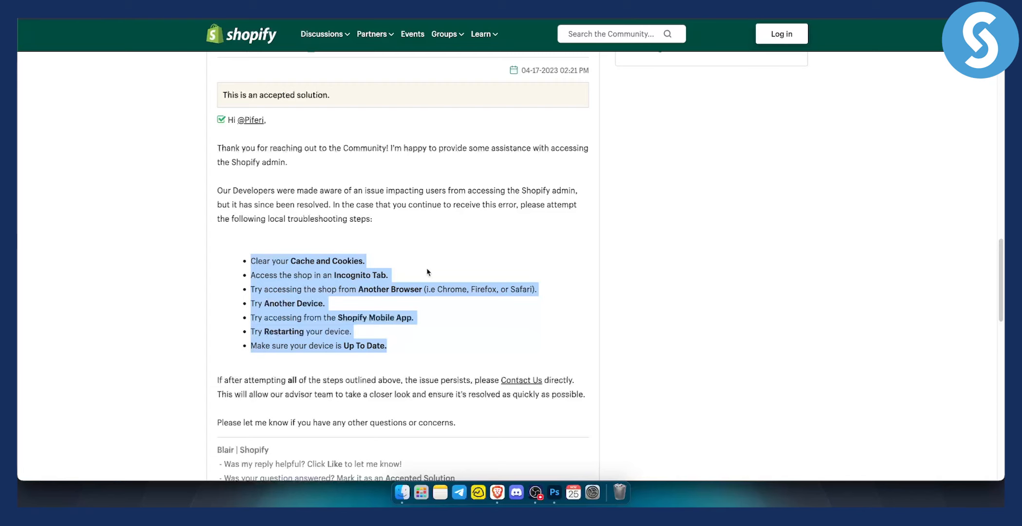
mouse_move(352, 243)
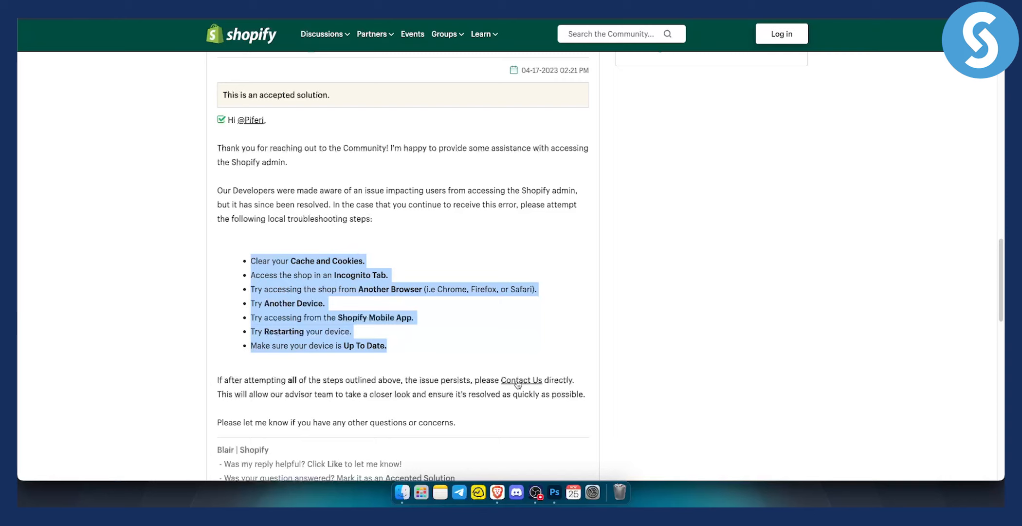
Step: Follow the post's 'Contact Us' link to the Shopify Help Center Contact Support page
click(522, 380)
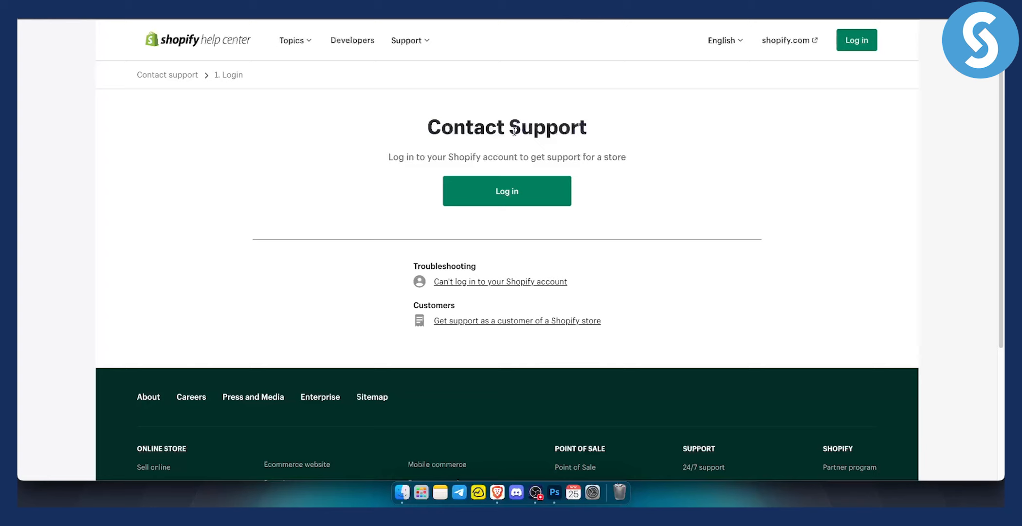
mouse_move(466, 118)
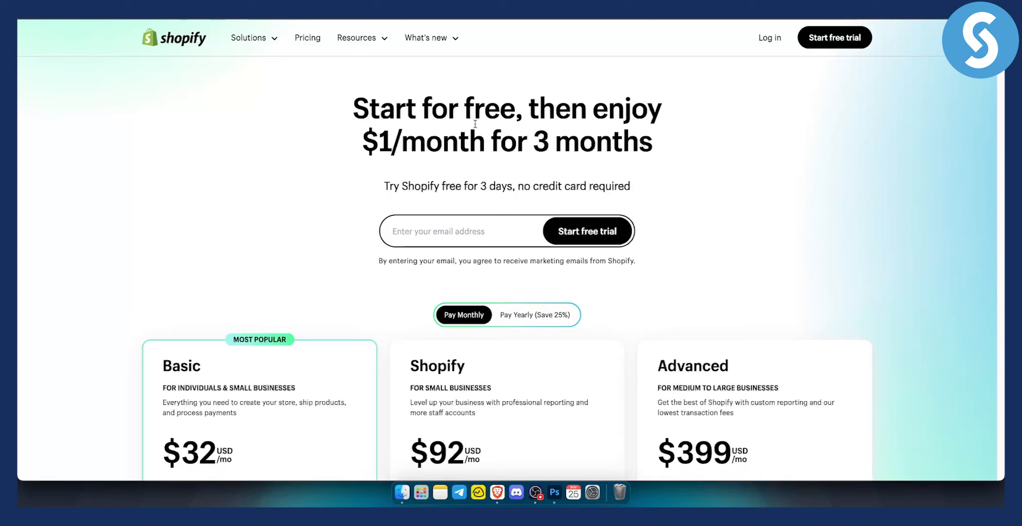
mouse_move(135, 192)
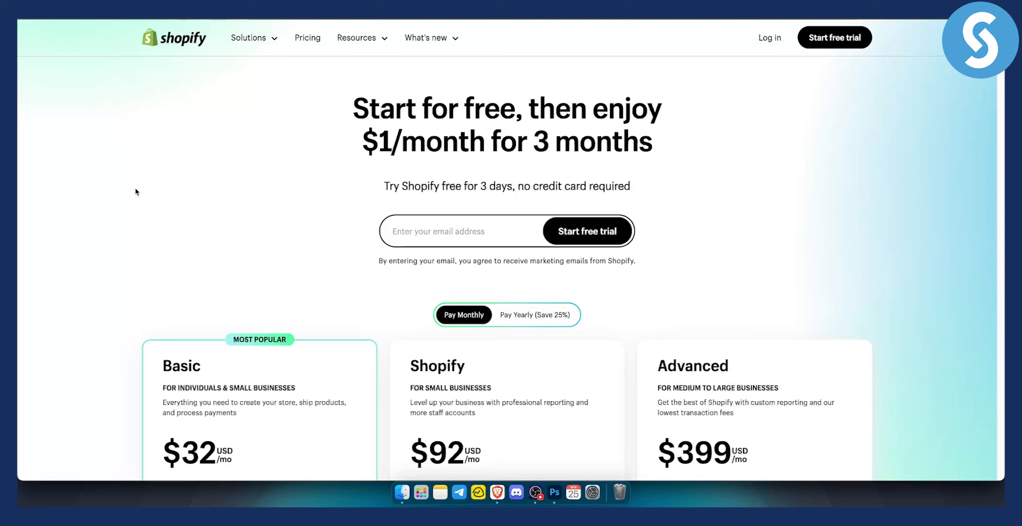